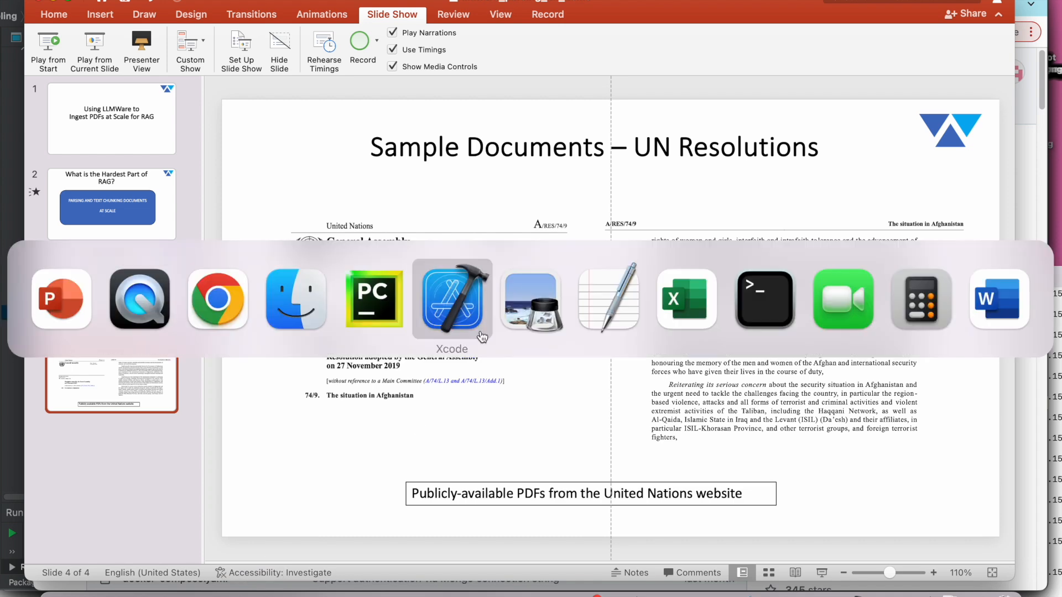
Switch to Finder and enter the un_500 folder of UN resolution PDFs
left_click(294, 299)
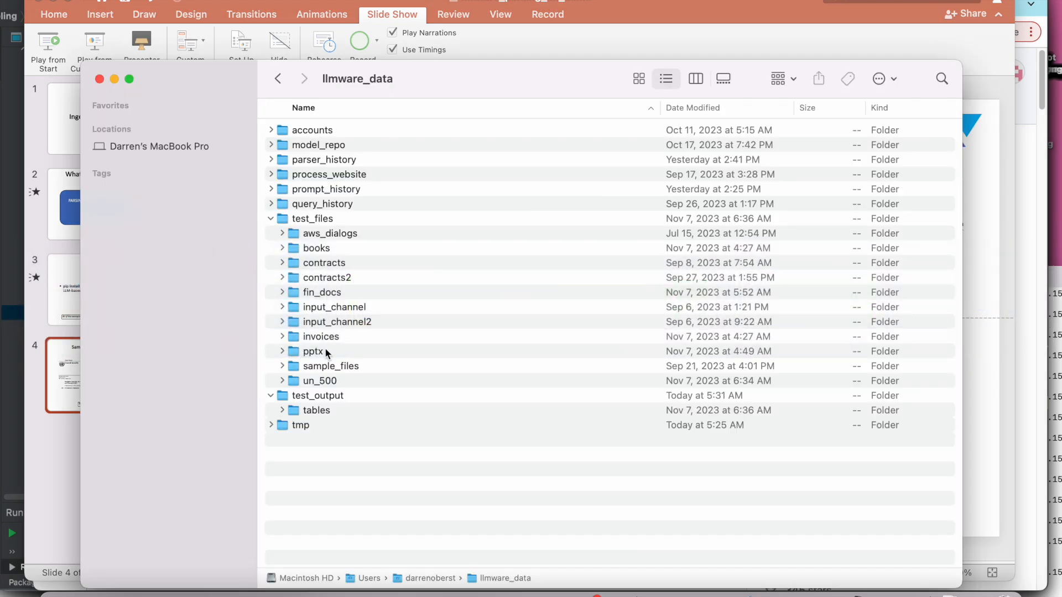
left_click(318, 381)
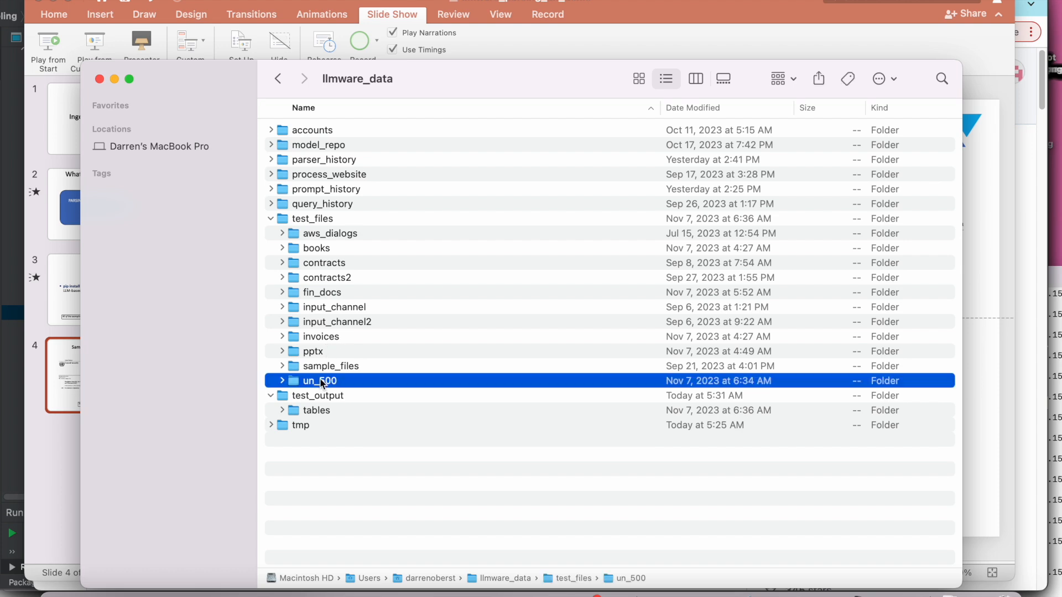
double_click(320, 380)
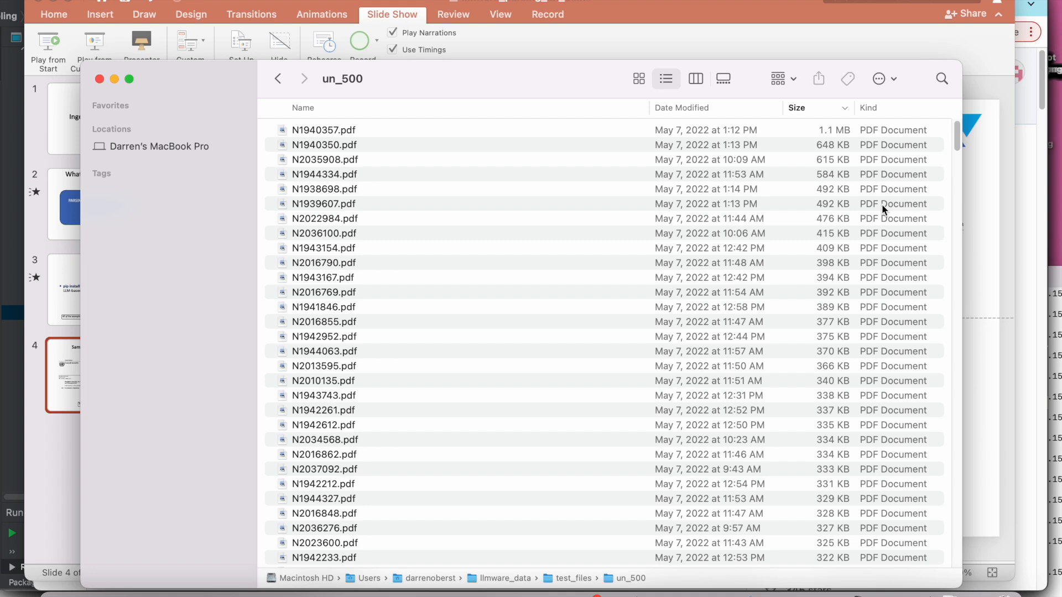
Scroll down through the un_500 PDF list, ordered largest first
scroll("down", 3)
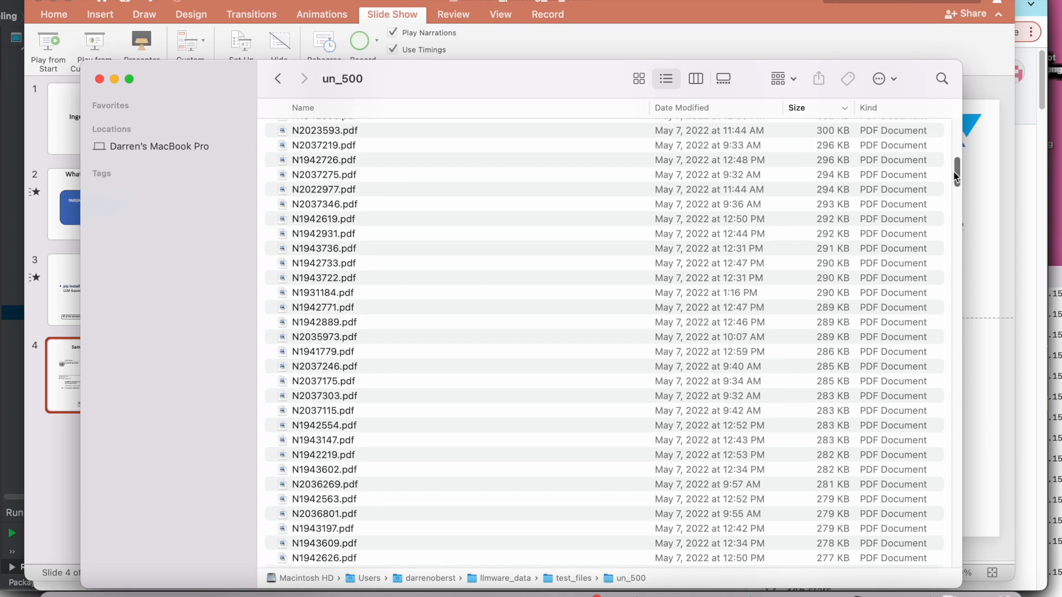
scroll("down", 3)
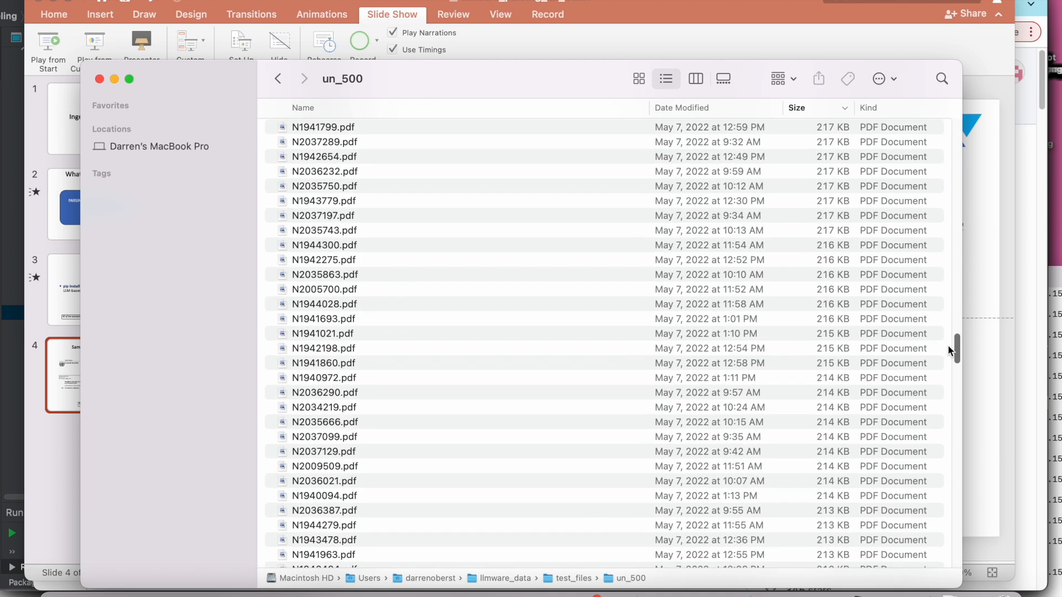
scroll("down", 3)
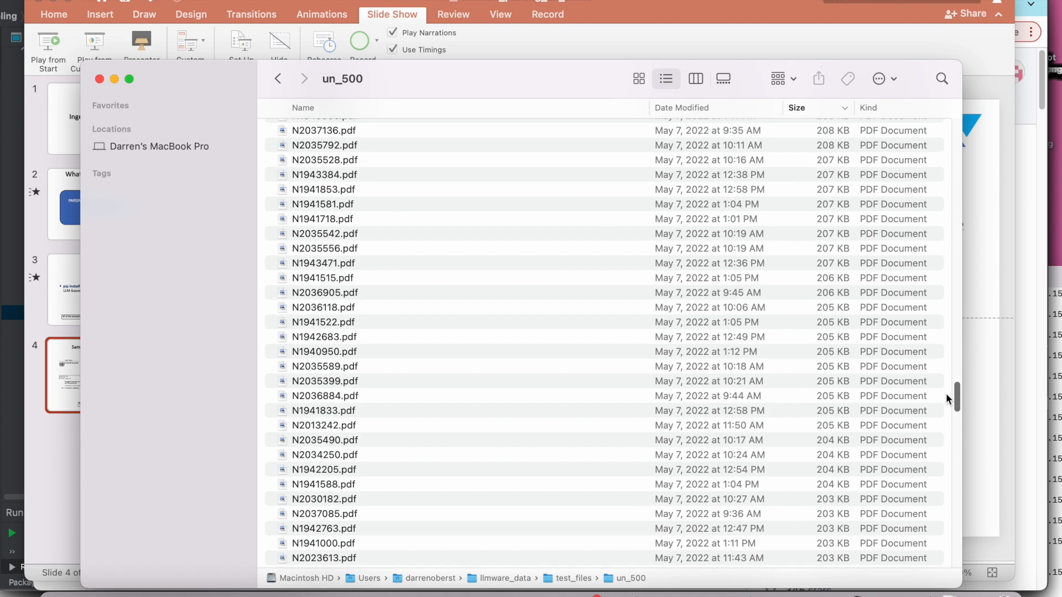
scroll("down", 3)
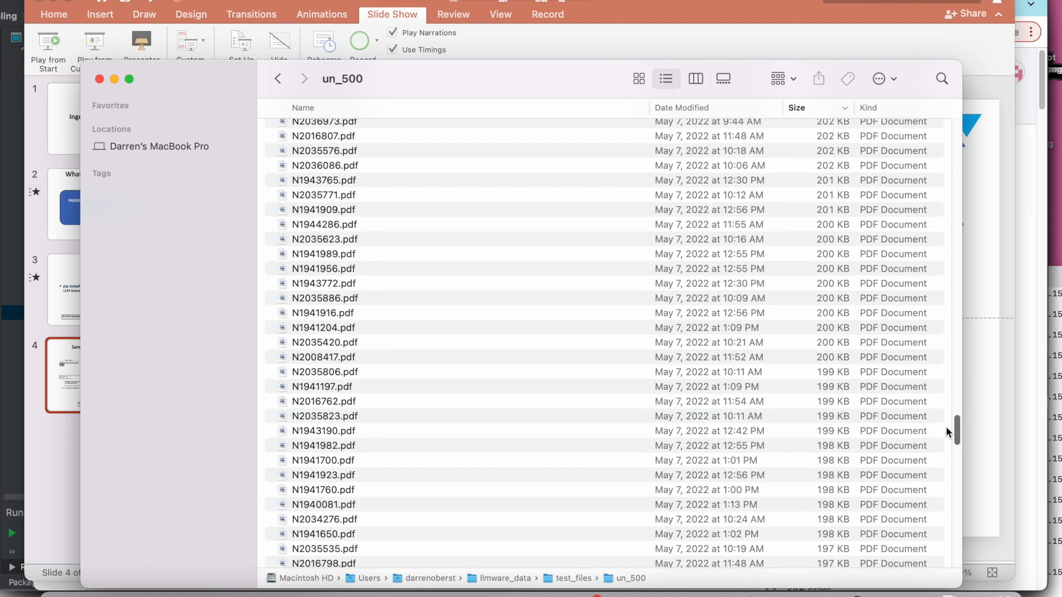
scroll("down", 3)
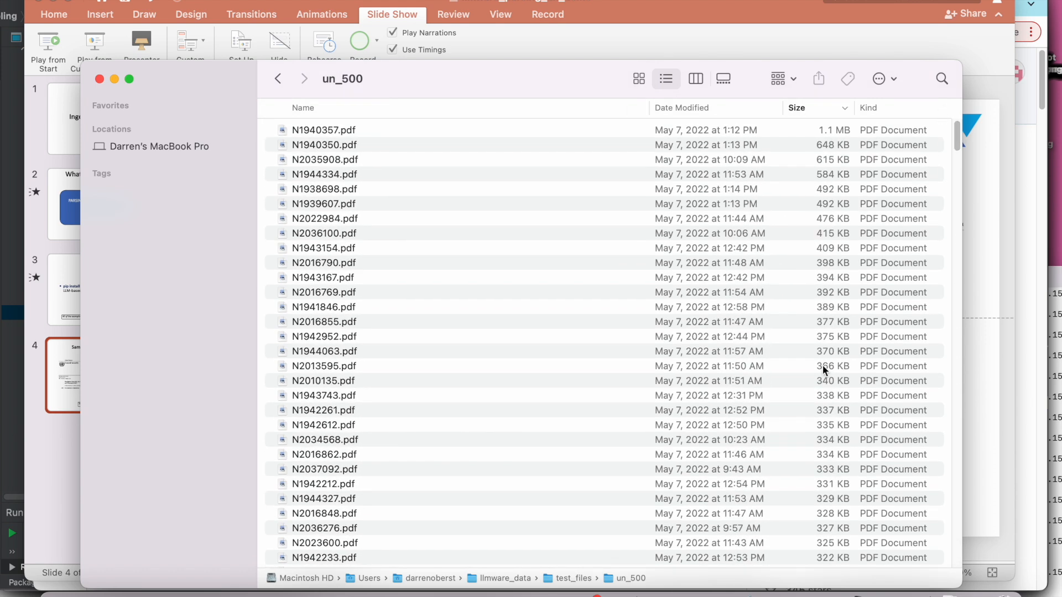
mouse_move(753, 492)
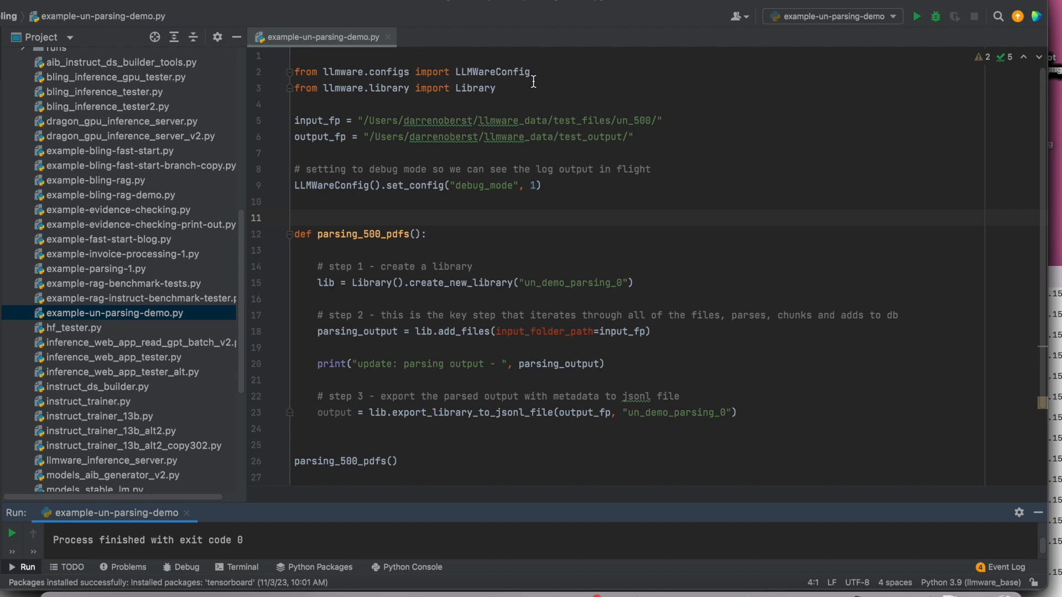
mouse_move(441, 114)
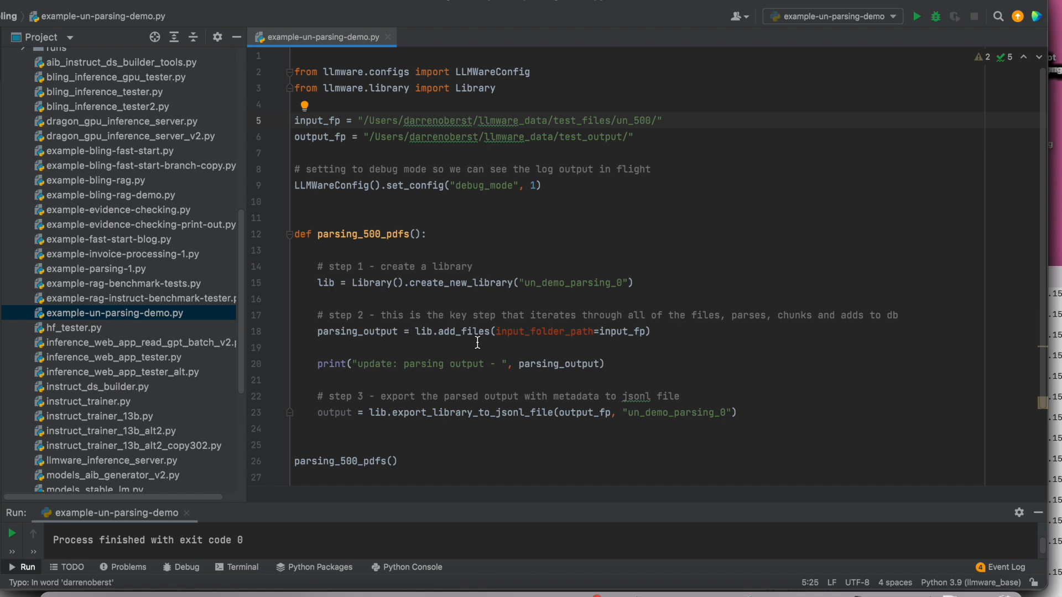
mouse_move(511, 136)
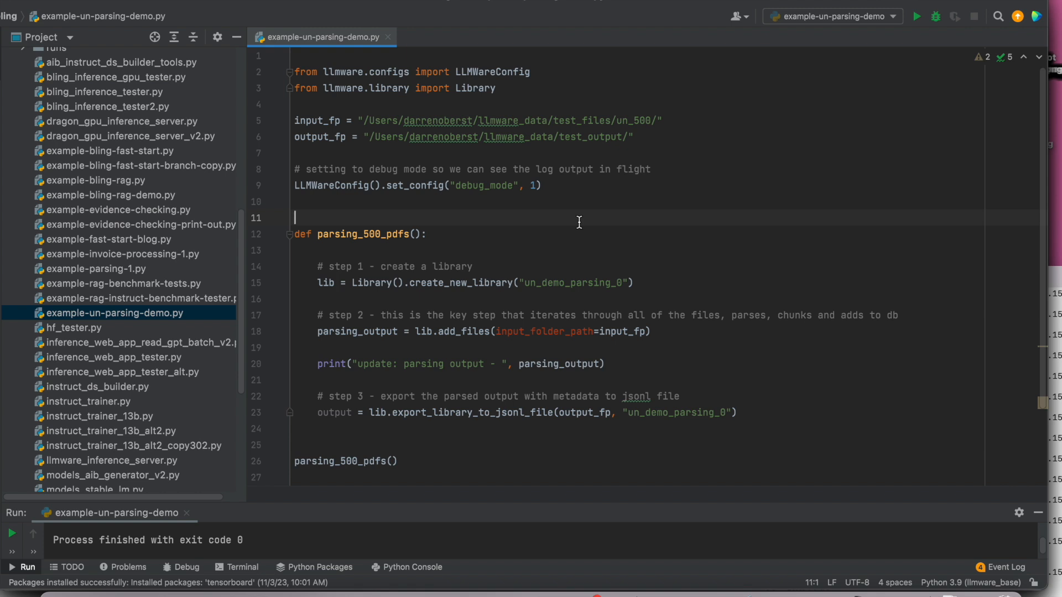
mouse_move(587, 141)
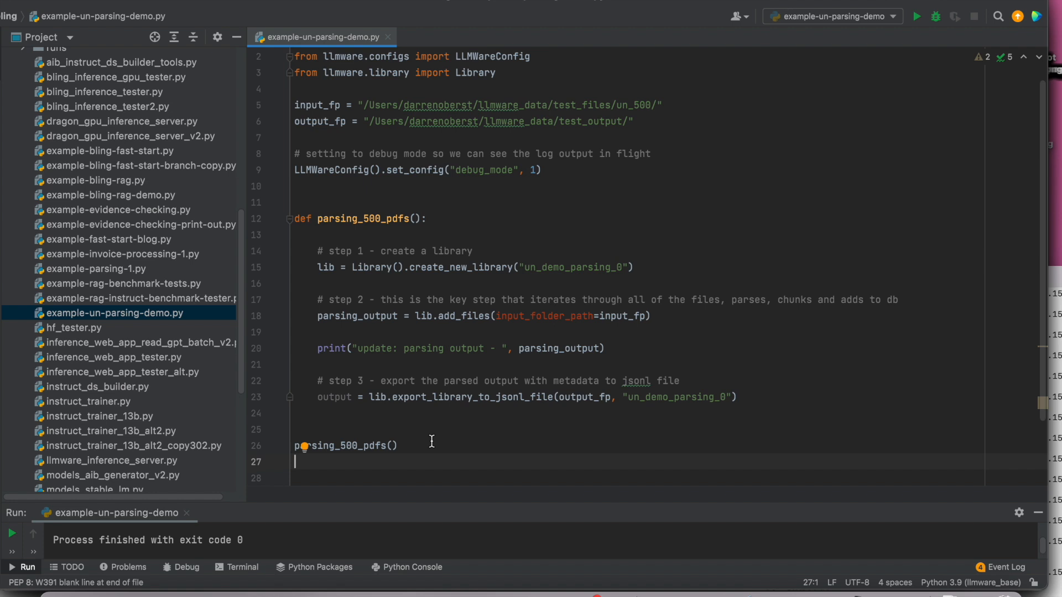
double_click(357, 316)
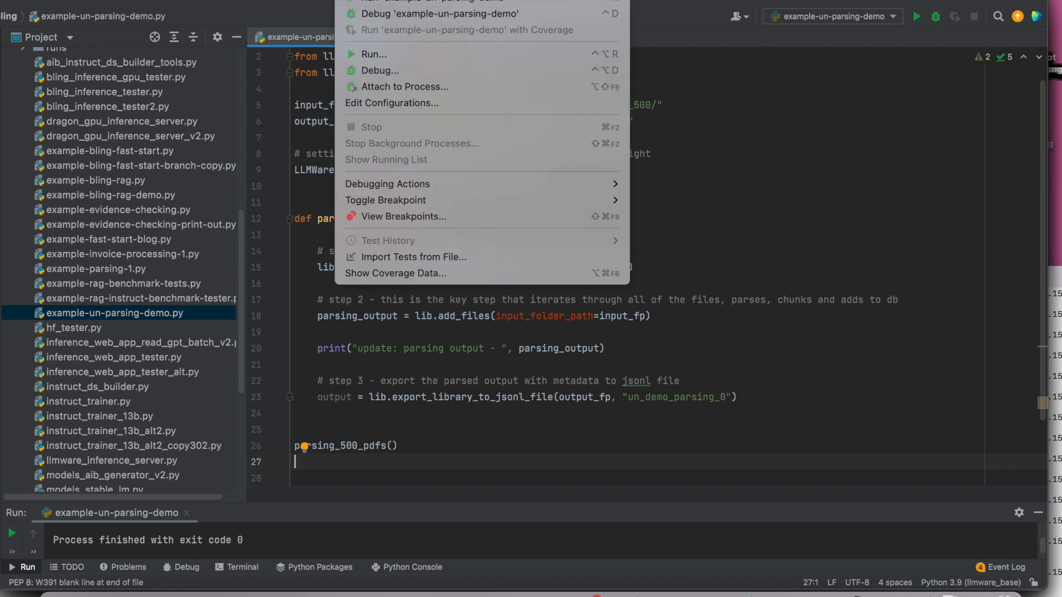
mouse_move(480, 2)
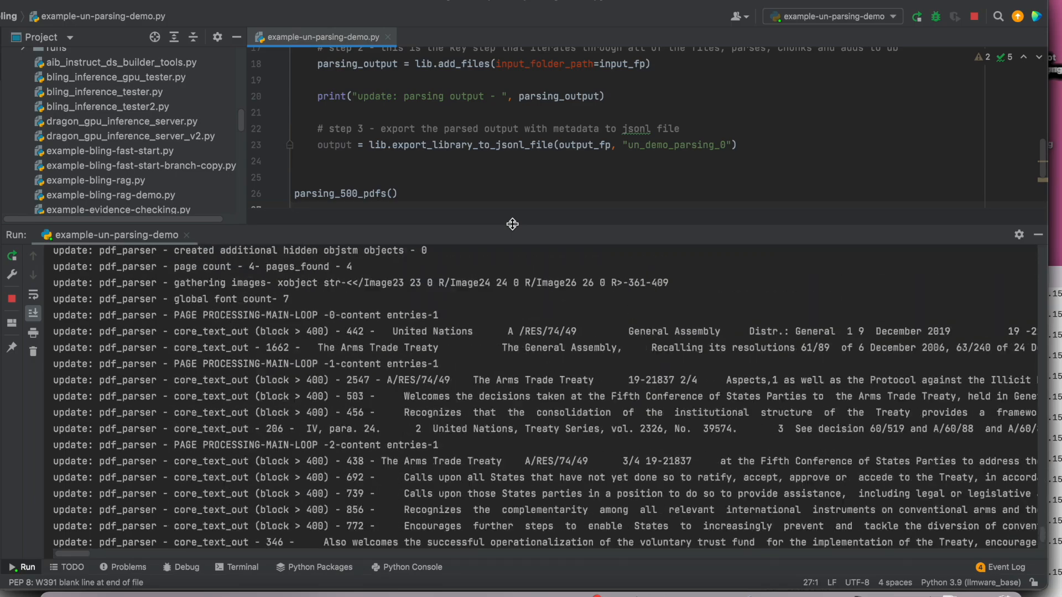
Follow the Run console output as example-un-parsing-demo parses 500 PDFs into 12,096 blocks
scroll("down", 3)
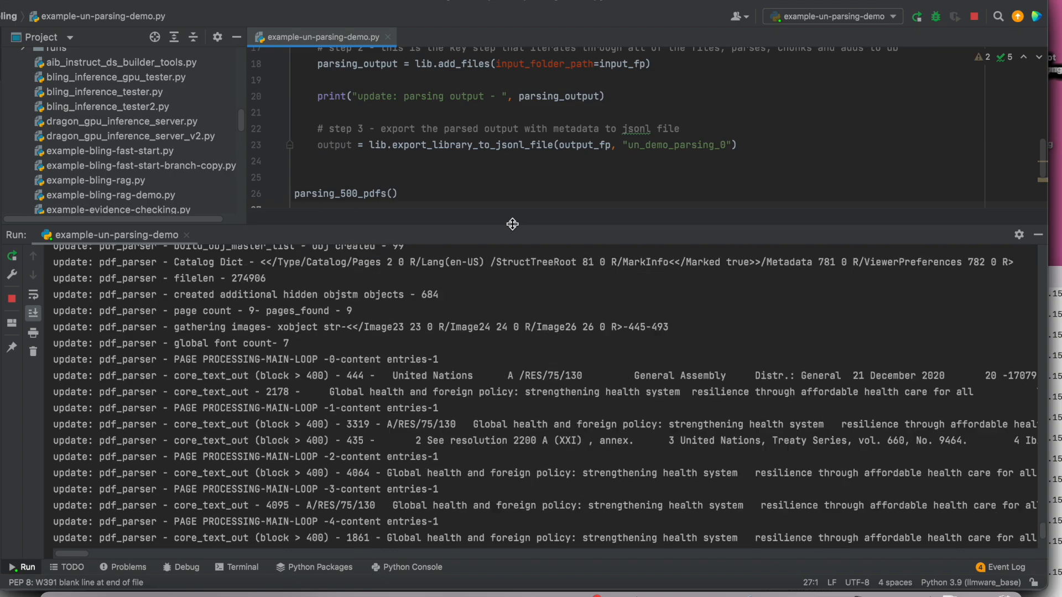
scroll("down", 3)
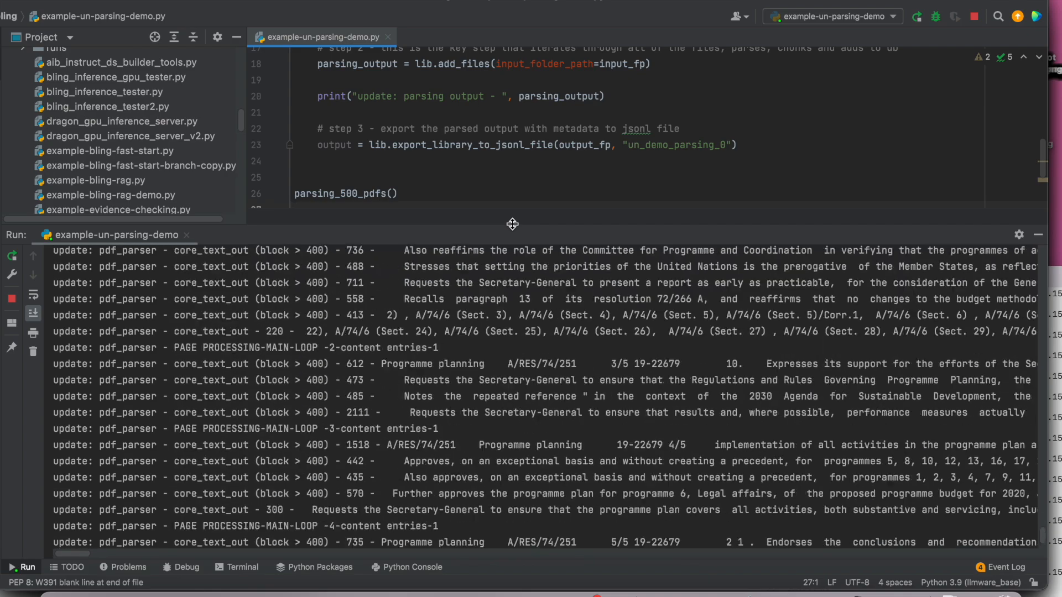
scroll("down", 3)
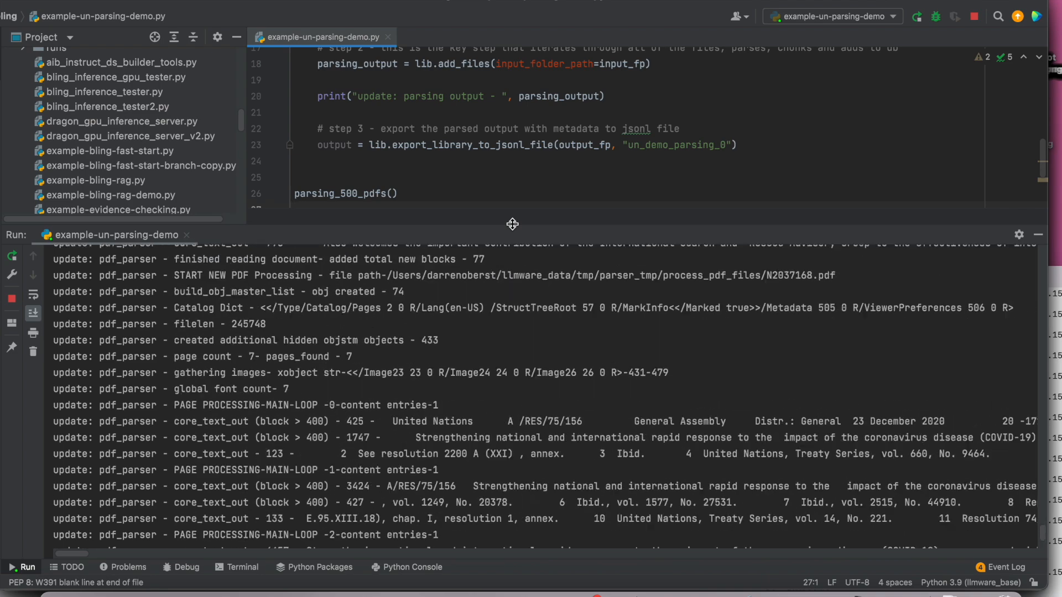
scroll("down", 3)
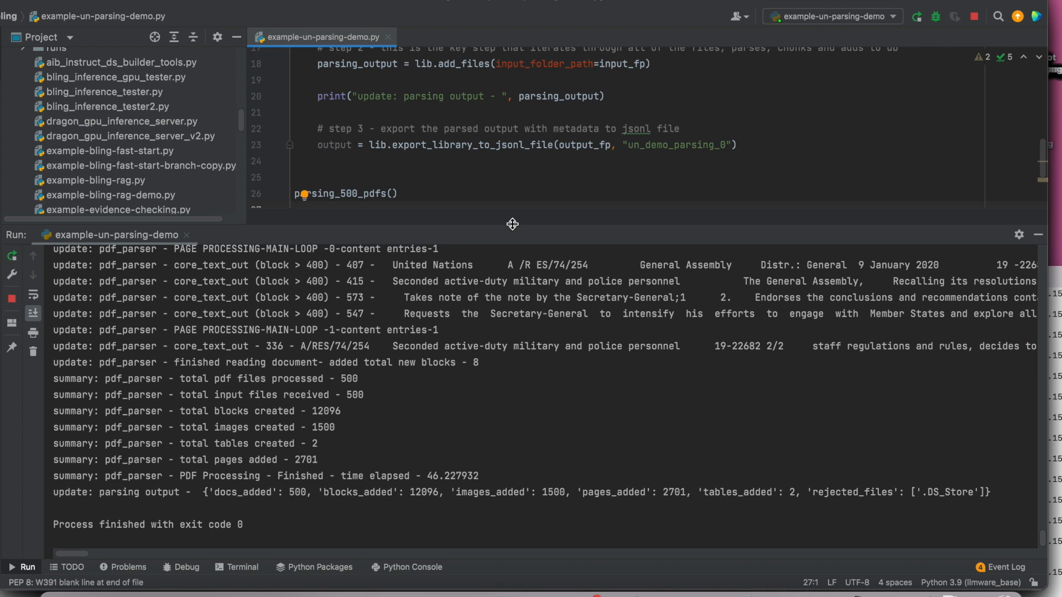
left_click_drag(54, 378, 170, 395)
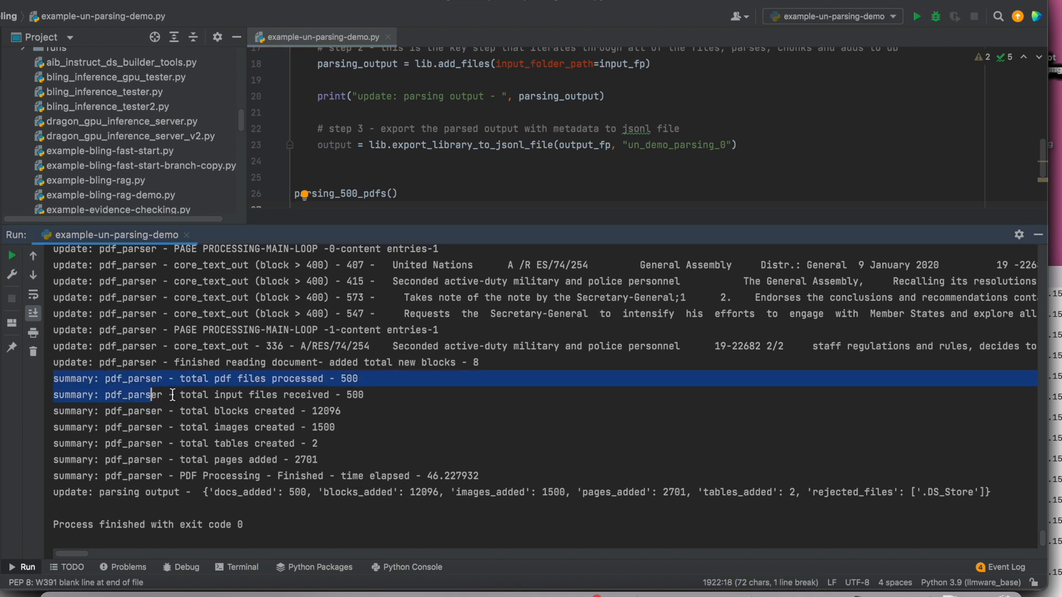
left_click_drag(172, 395, 338, 461)
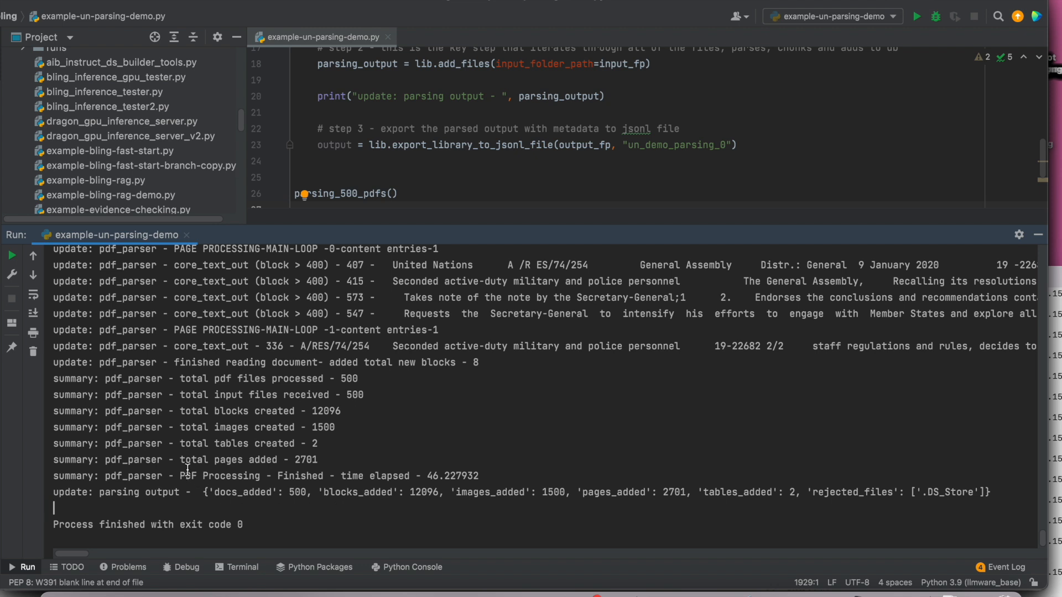
left_click_drag(179, 459, 325, 459)
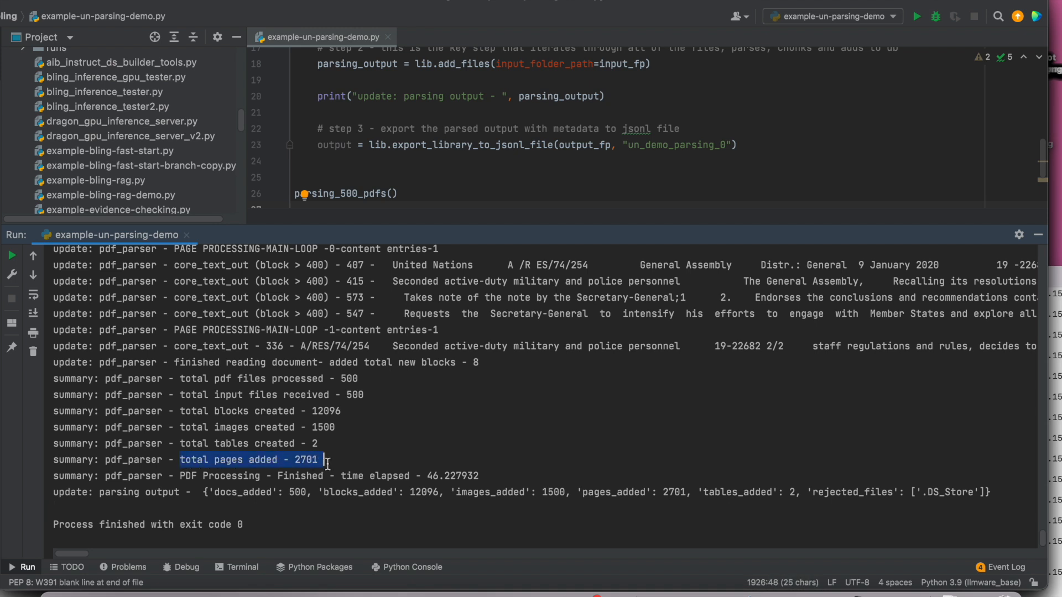
mouse_move(330, 503)
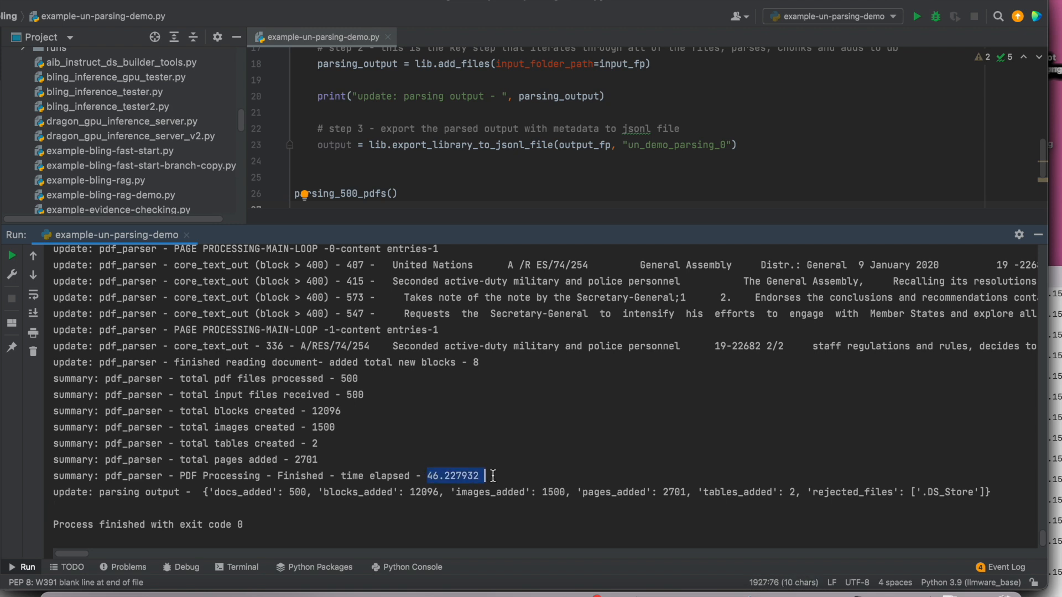
left_click(489, 508)
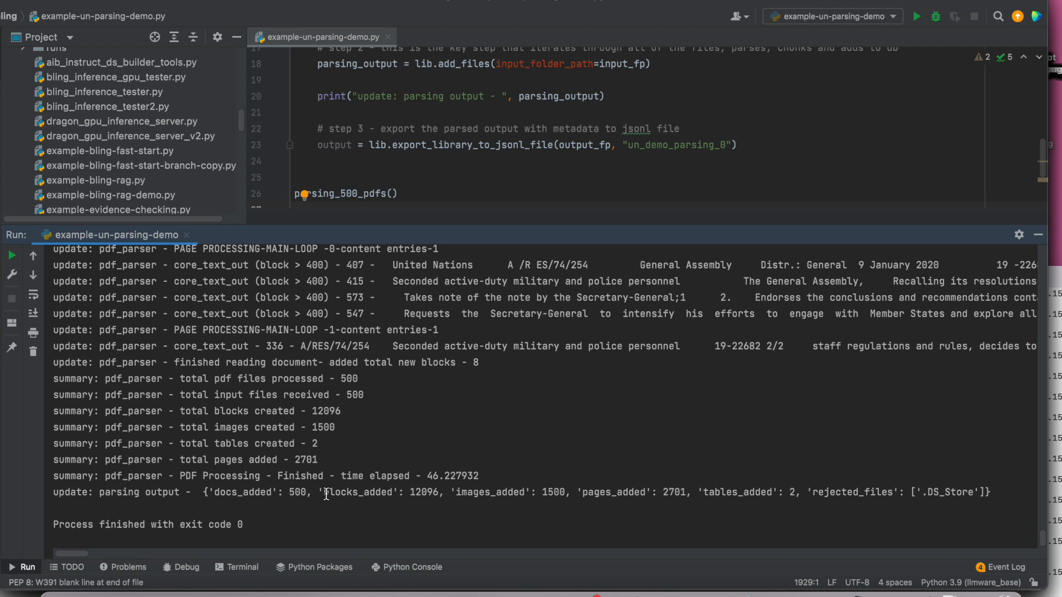
mouse_move(358, 498)
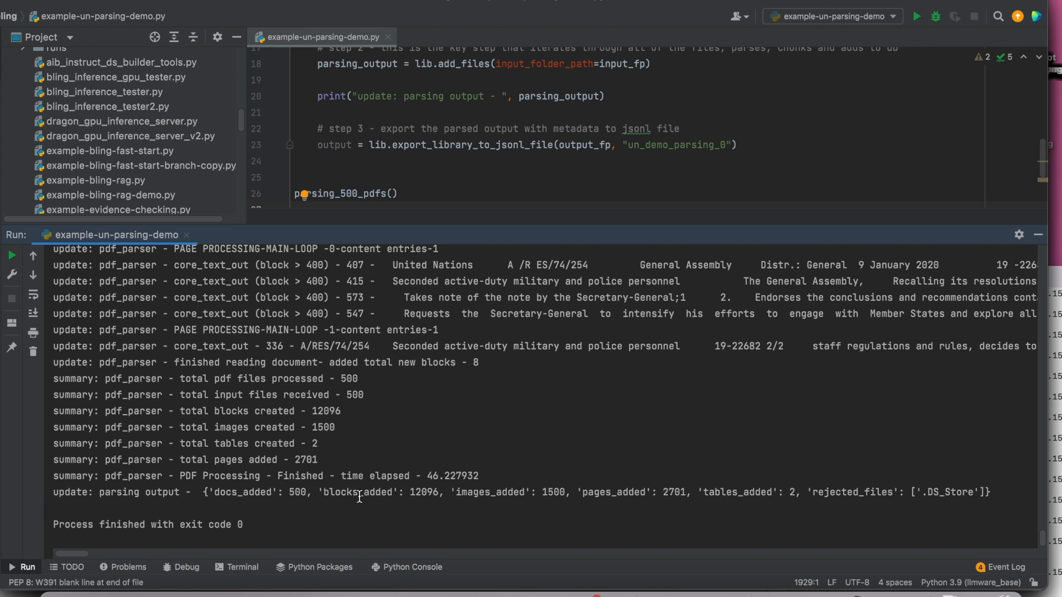
mouse_move(332, 507)
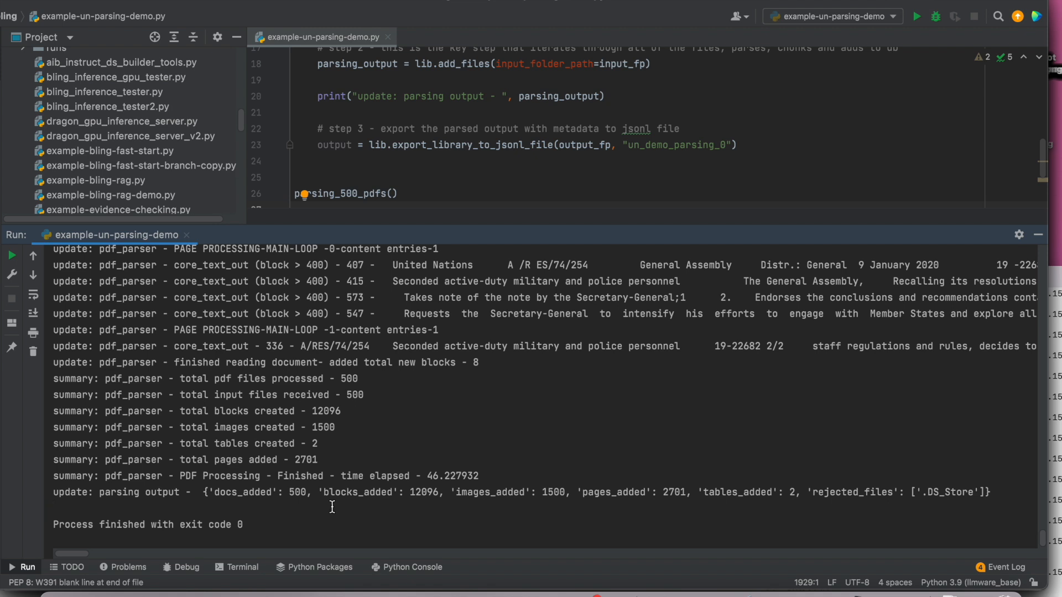
mouse_move(823, 489)
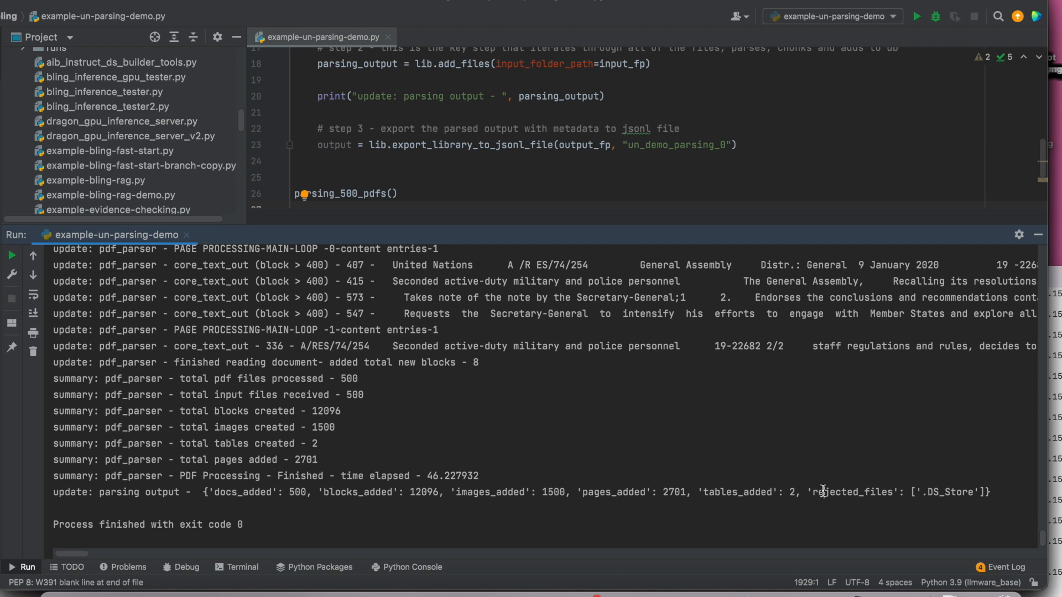
Highlight the rejected .DS_Store entry in the Run console and return focus to the editor
left_click_drag(820, 491, 986, 491)
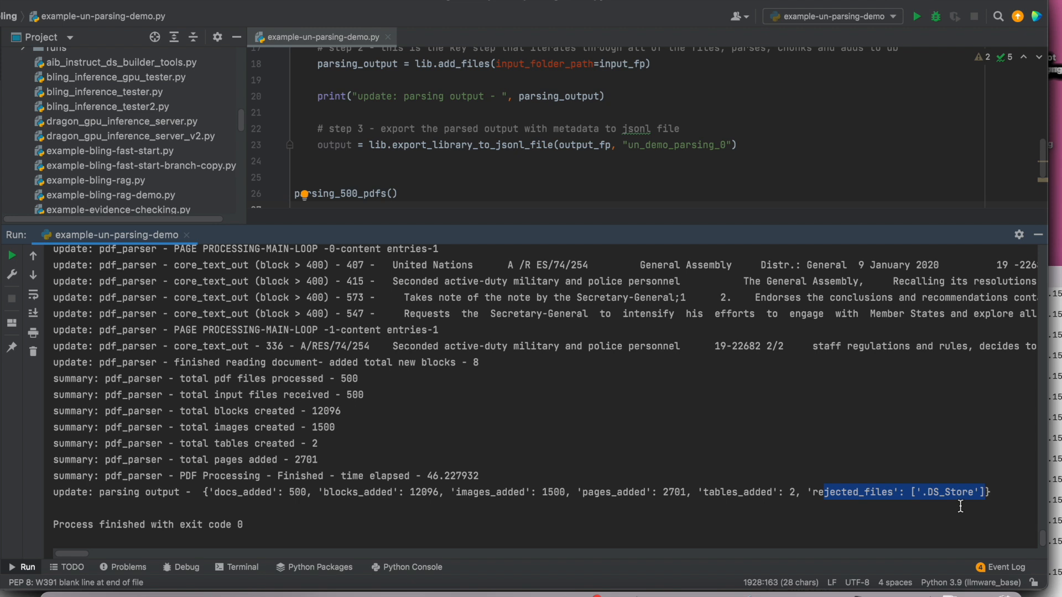
mouse_move(776, 241)
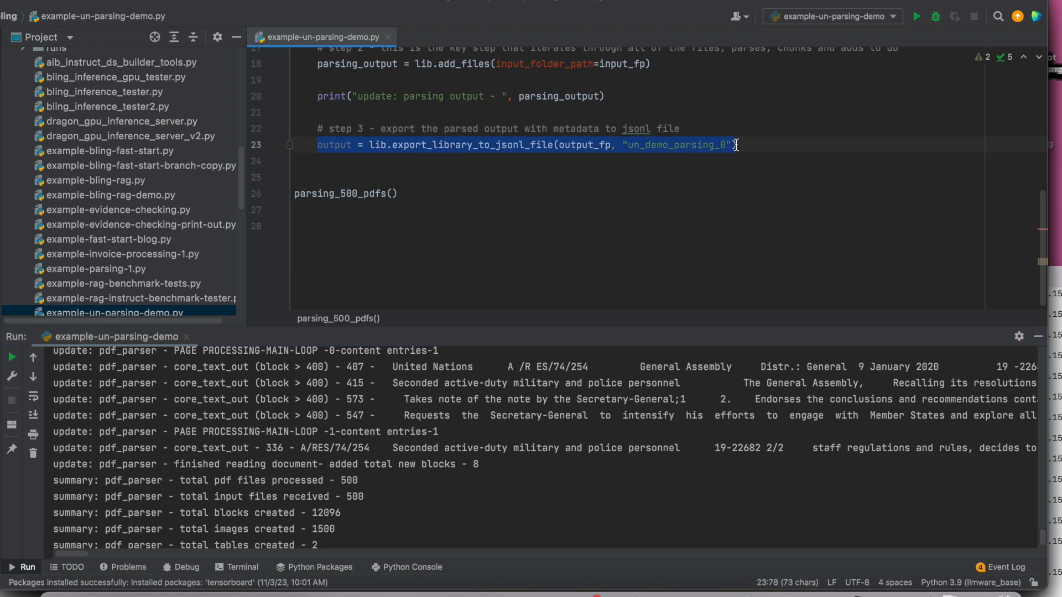
left_click(621, 258)
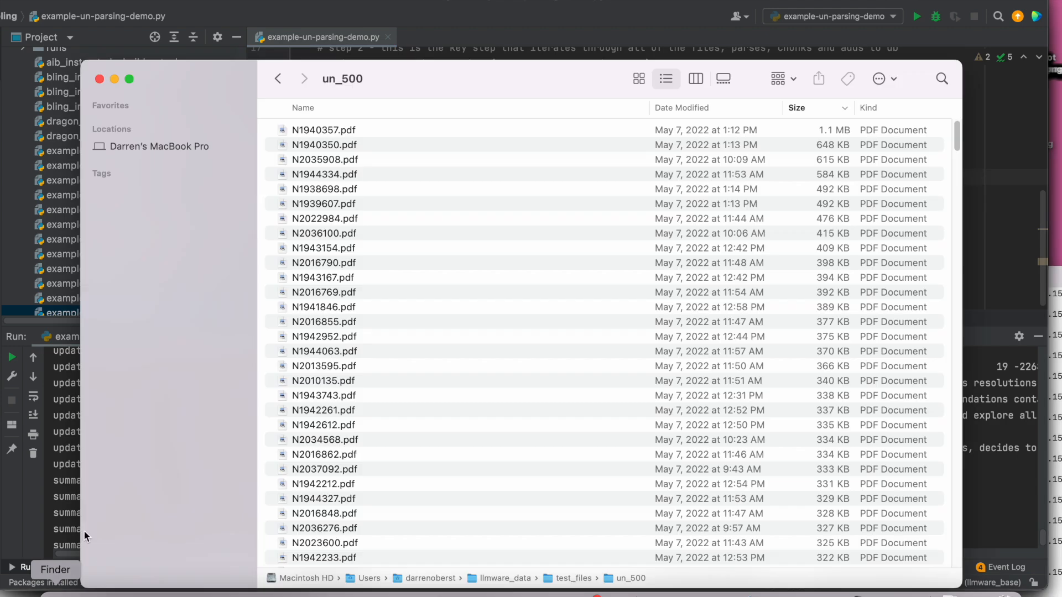
From llmware_data's test_output folder, open the exported un_demo_parsing_0.jsonl file
left_click(277, 78)
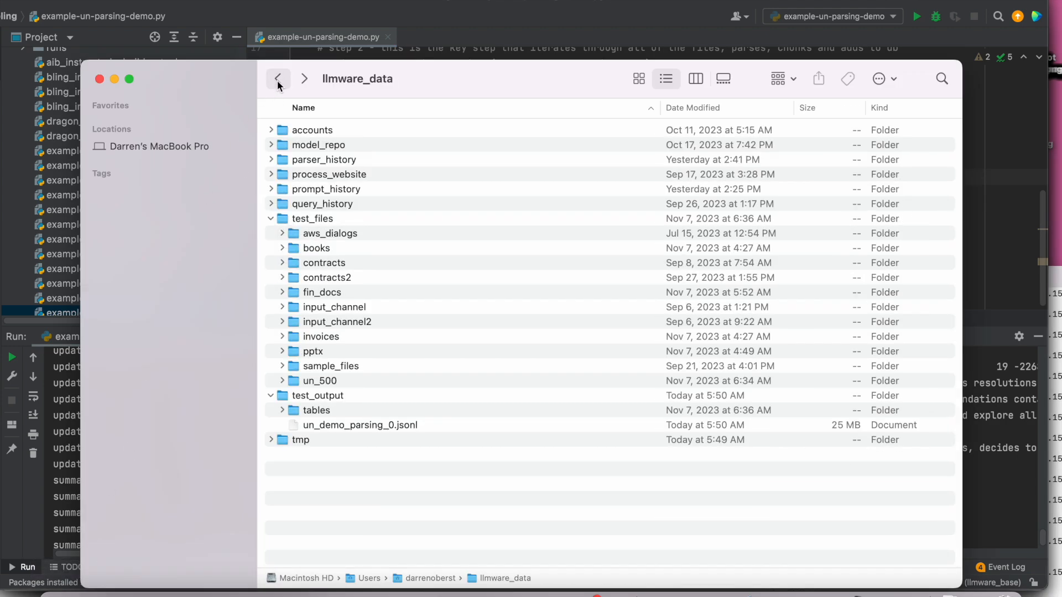
left_click(360, 424)
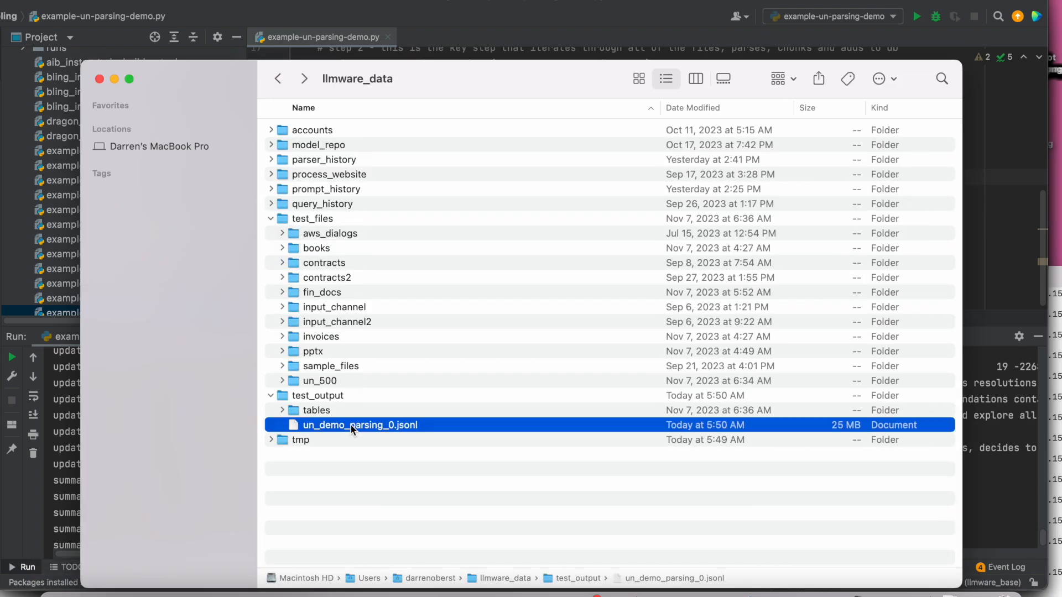
right_click(360, 424)
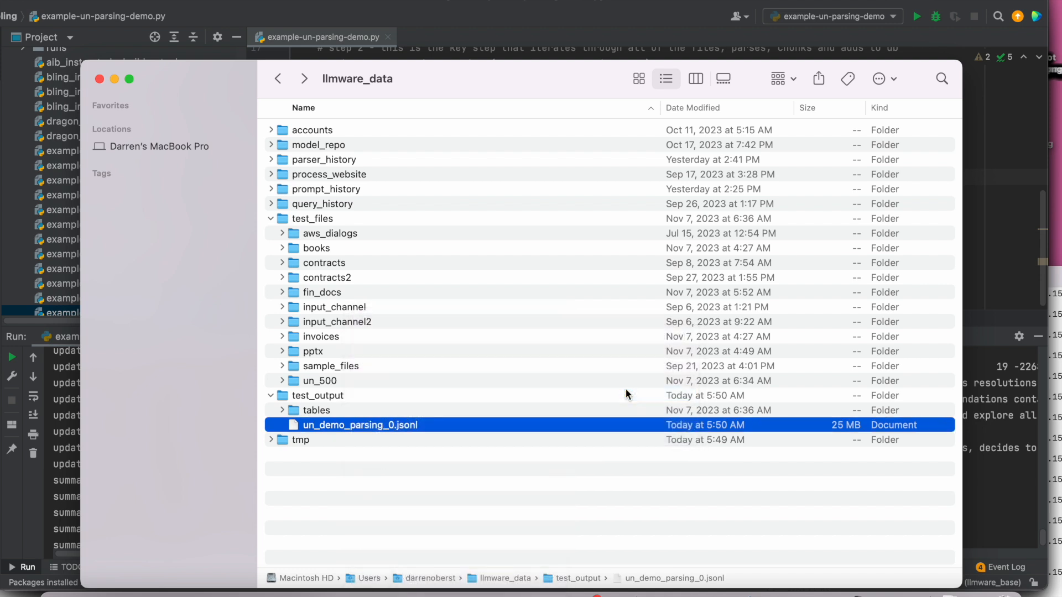
double_click(359, 425)
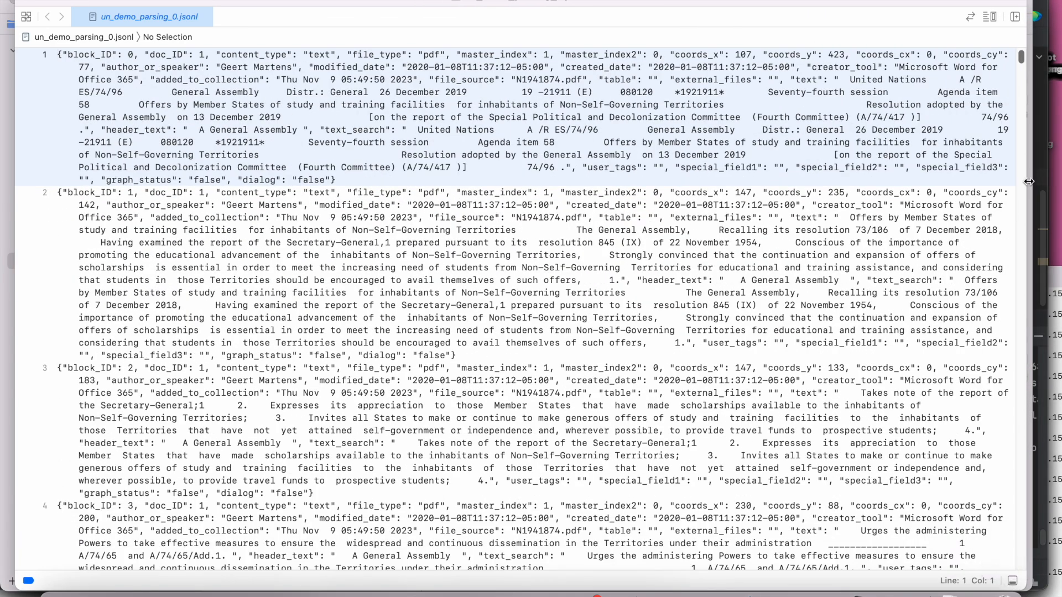
scroll("down", 3)
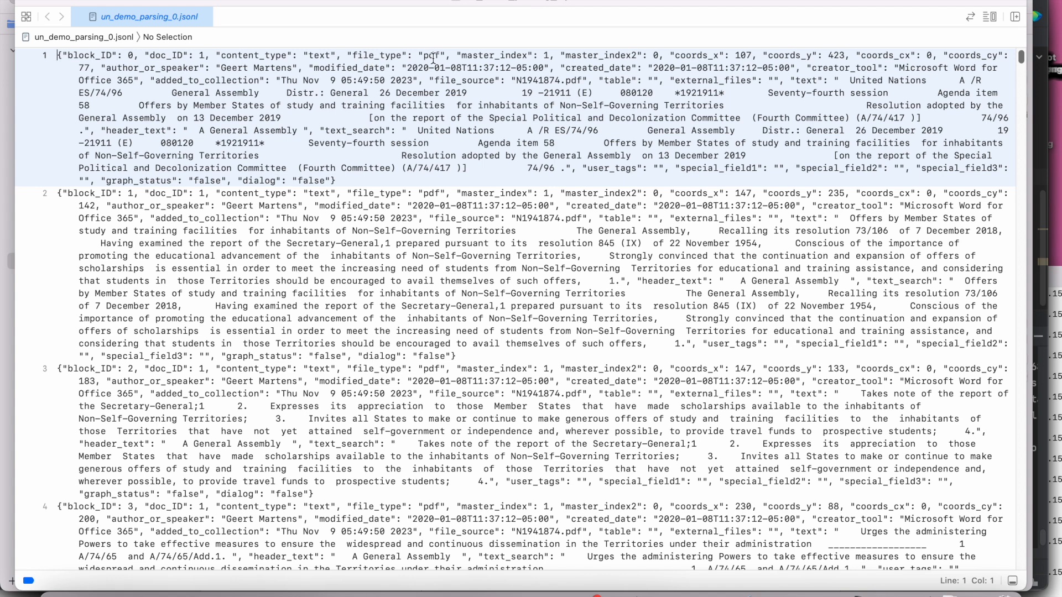
double_click(691, 55)
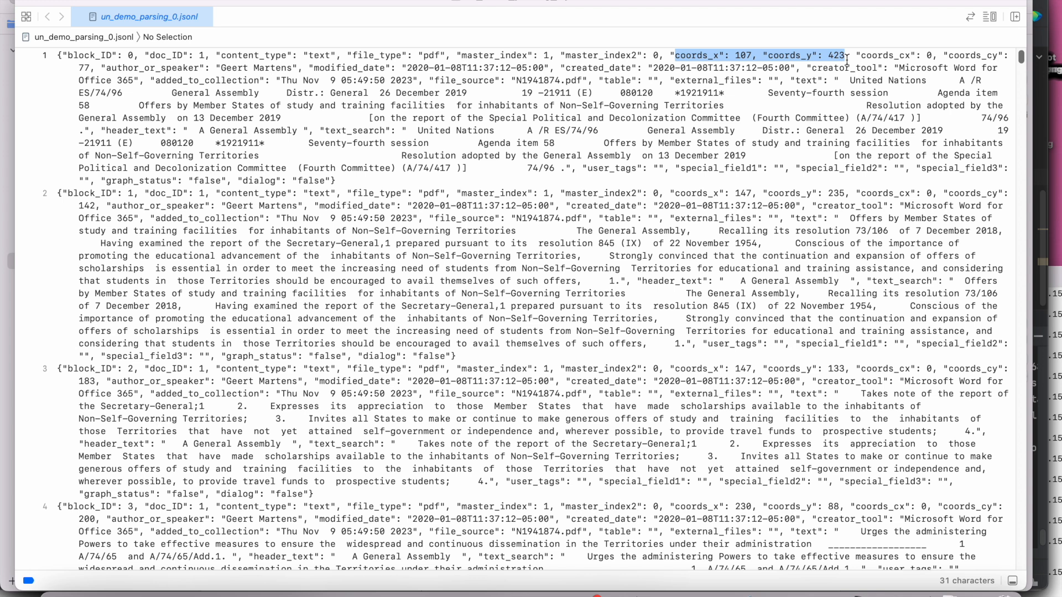
mouse_move(601, 60)
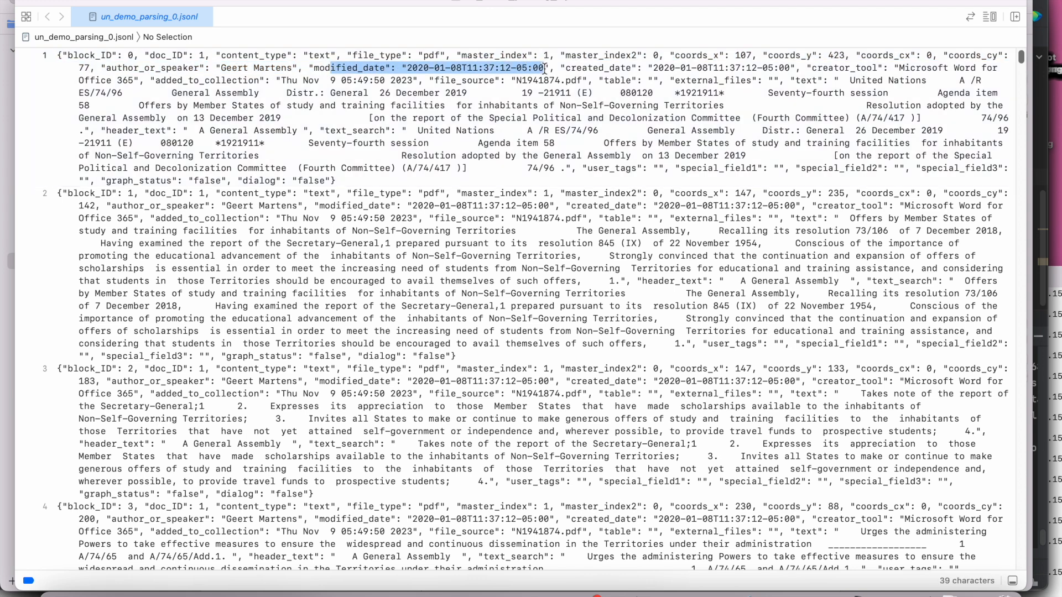
left_click_drag(542, 68, 748, 79)
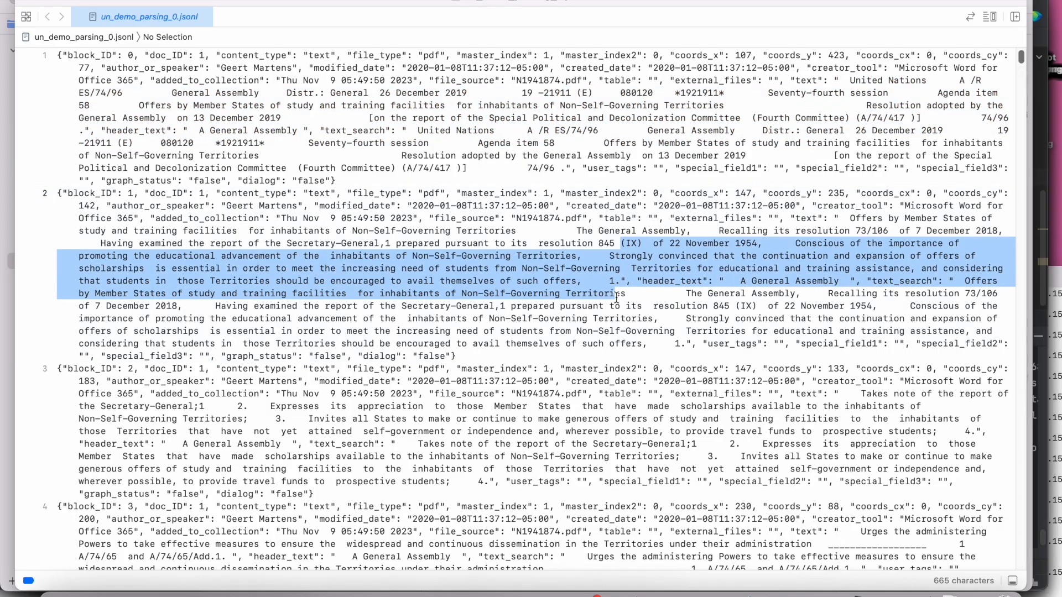
Scroll the JSONL export down to later block records near entries 258 and 396
scroll("down", 3)
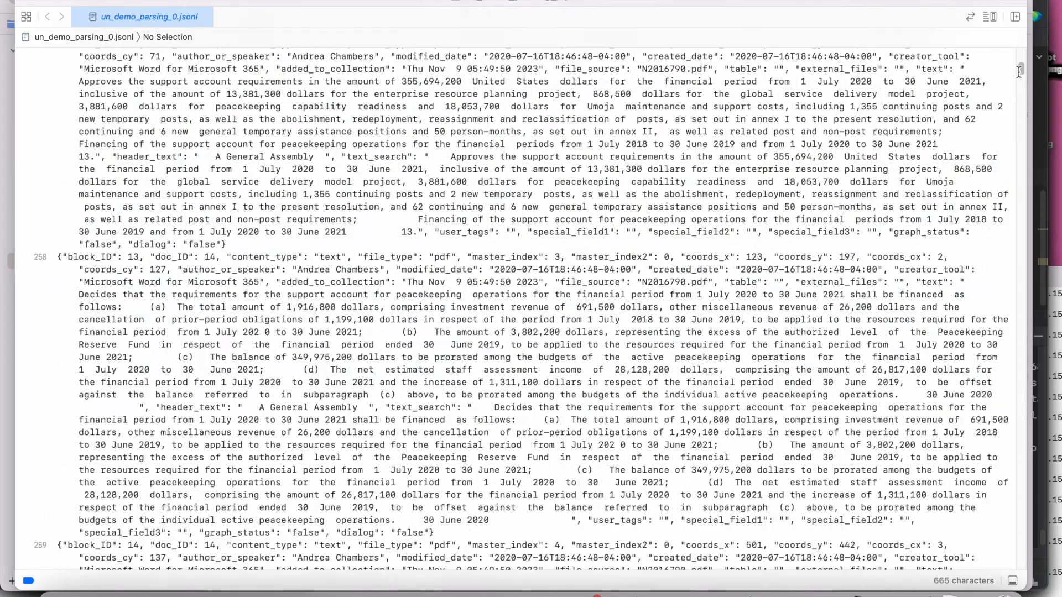
scroll("down", 3)
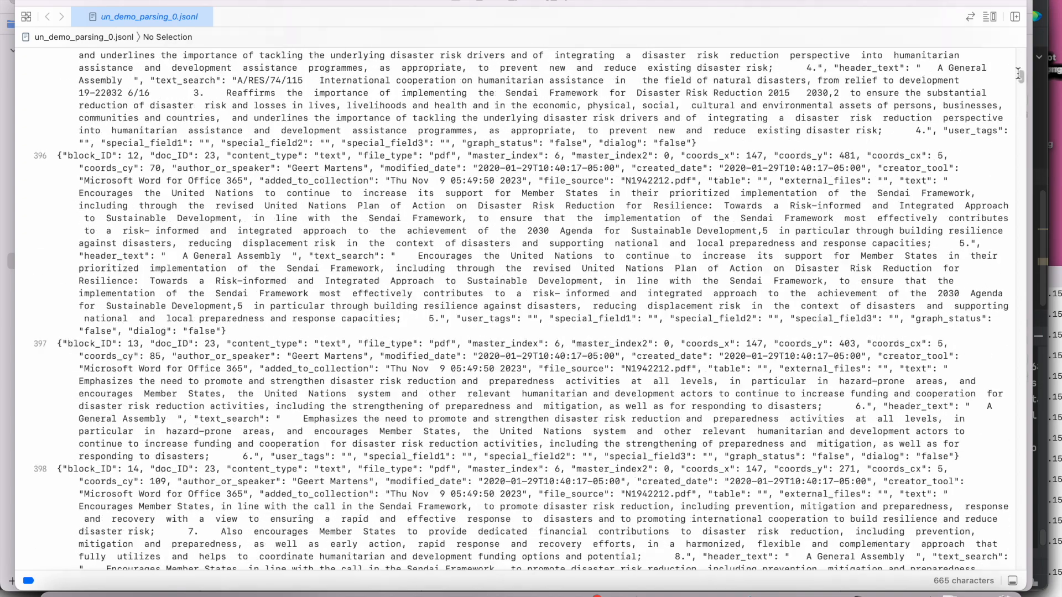